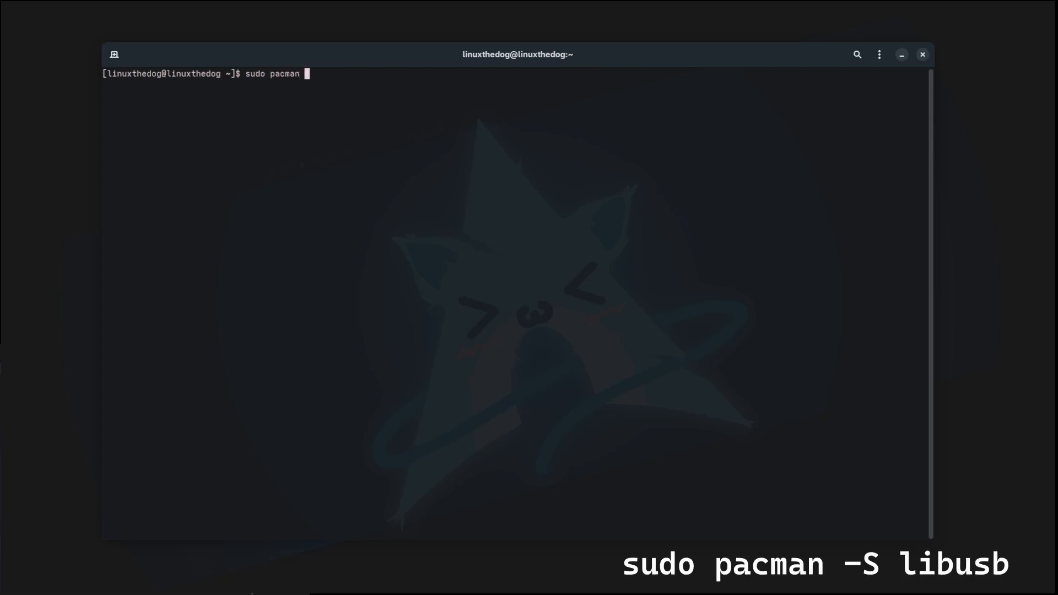
Step: Install libusb with 'sudo pacman -S libusb' and clear the terminal
{"action": "type", "text": "-S lib"}
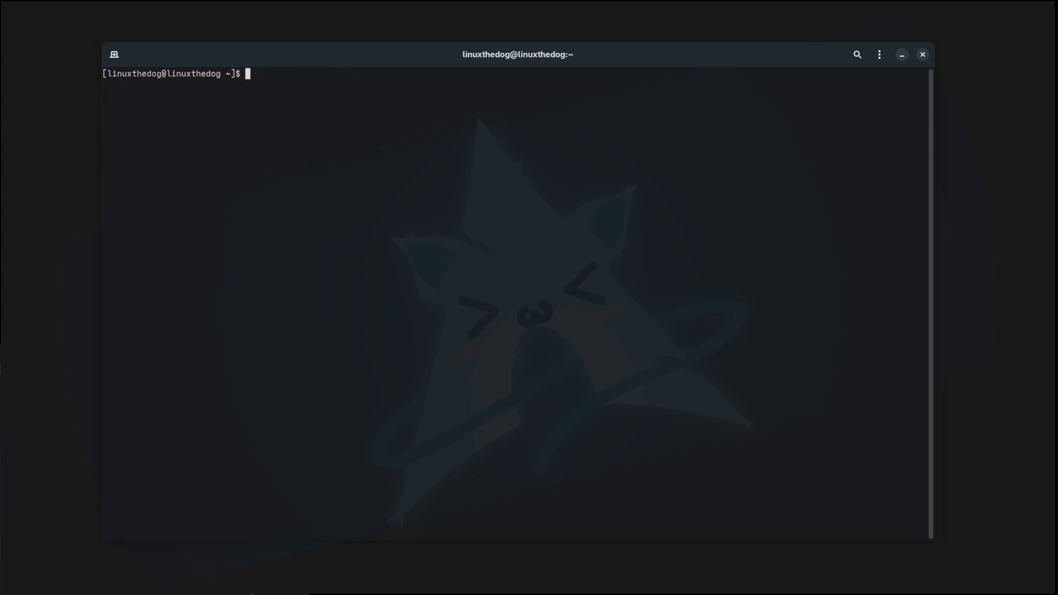
Step: Run 'yay -S wchisp' to install the wchisp flashing tool from the AUR
{"action": "type", "text": "yay -S"}
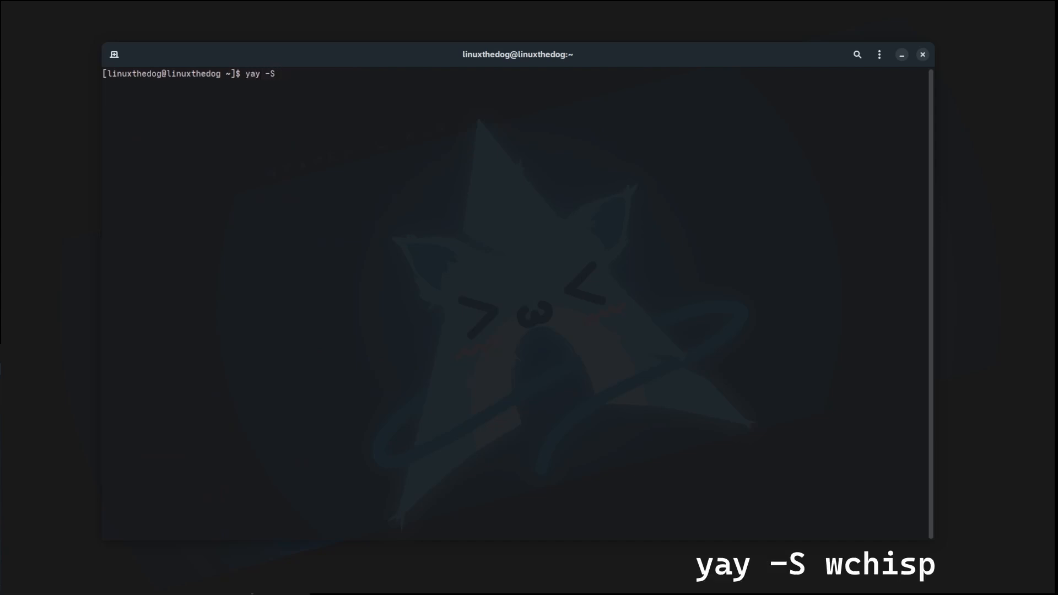
{"action": "type", "text": "wchi"}
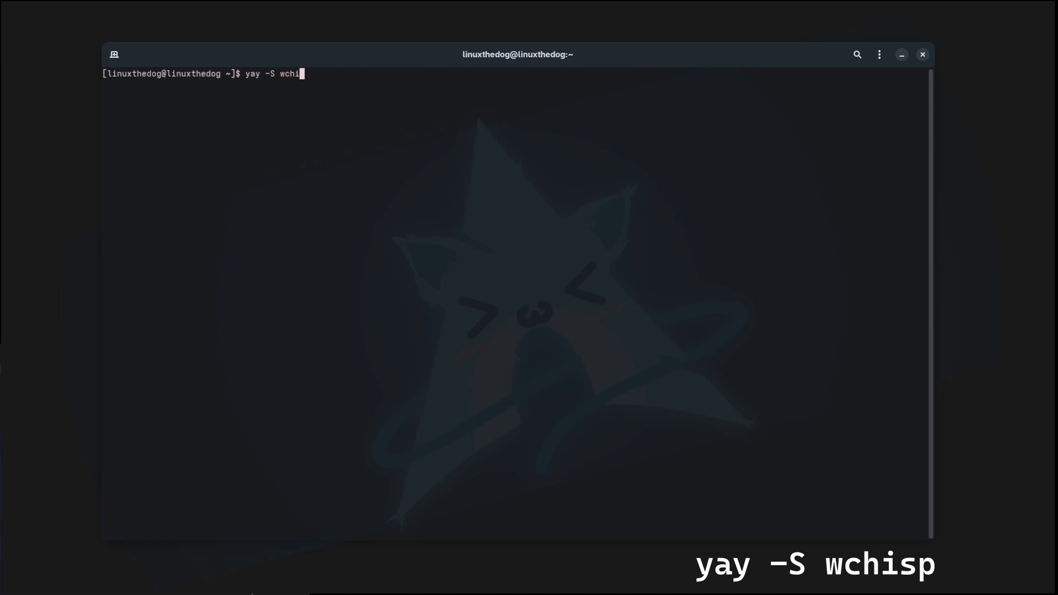
{"action": "type", "text": "sp"}
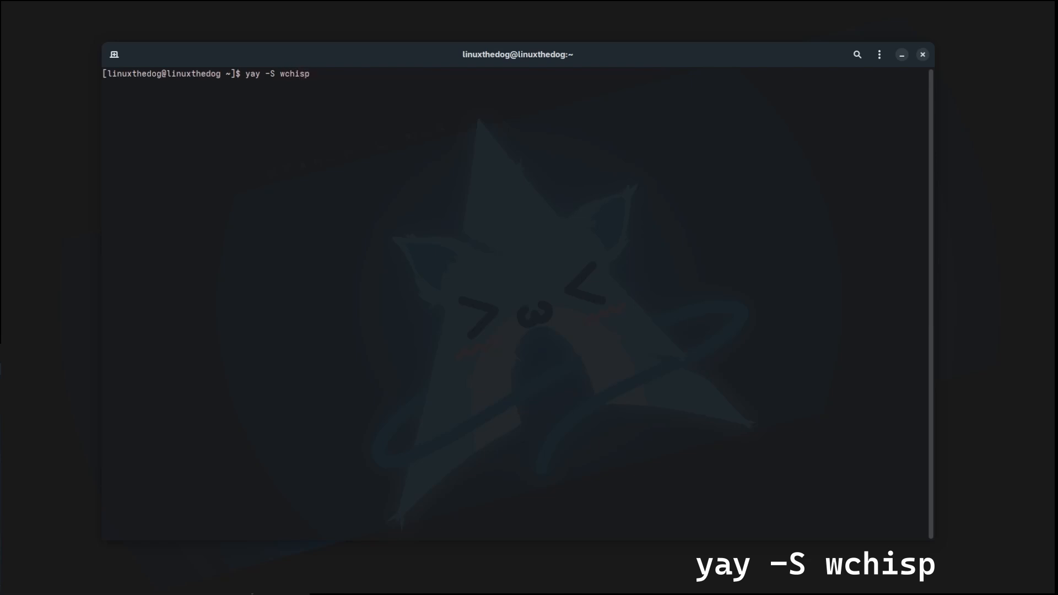
{"action": "key", "text": "Return"}
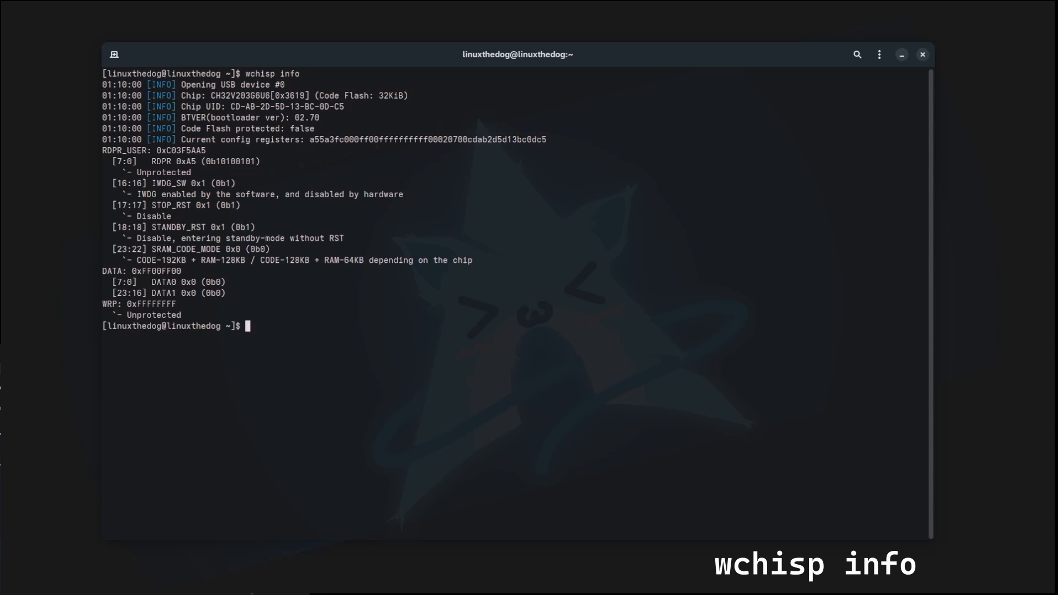
Step: Clear the wchisp info output showing the CH32V203 chip details and config registers
{"action": "type", "text": "cl"}
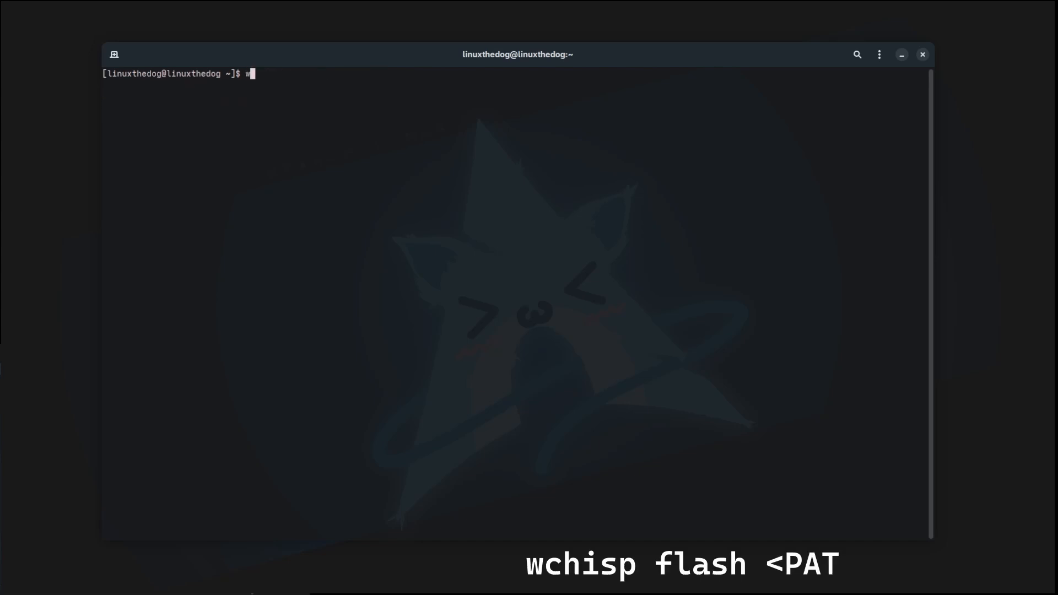
Step: Run 'wchisp flash Downloads/Blink_QTPyCH32.bin' to erase and write the blink firmware
{"action": "type", "text": "chisp"}
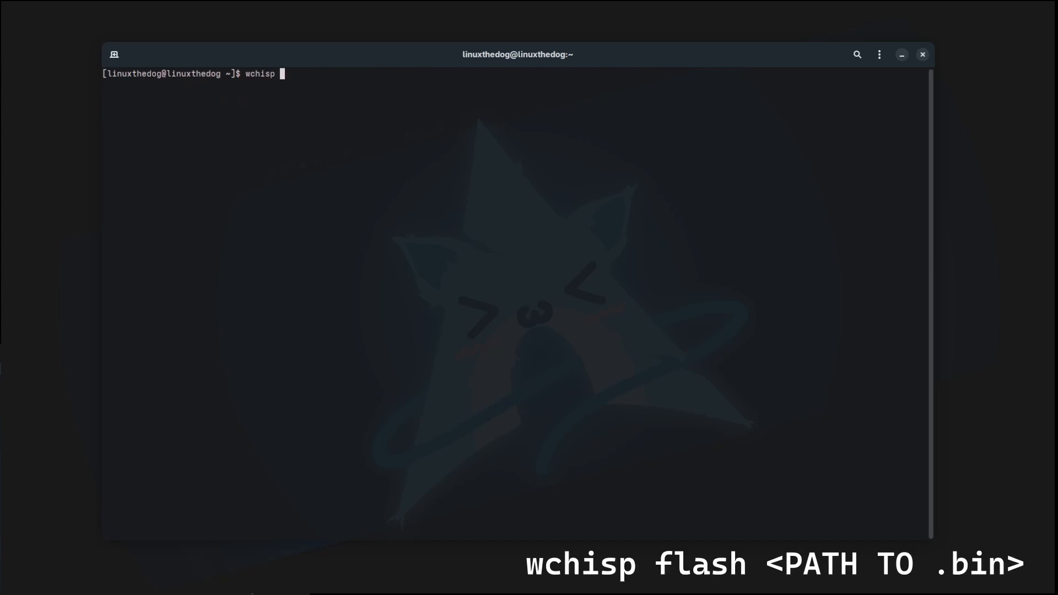
{"action": "type", "text": "flash"}
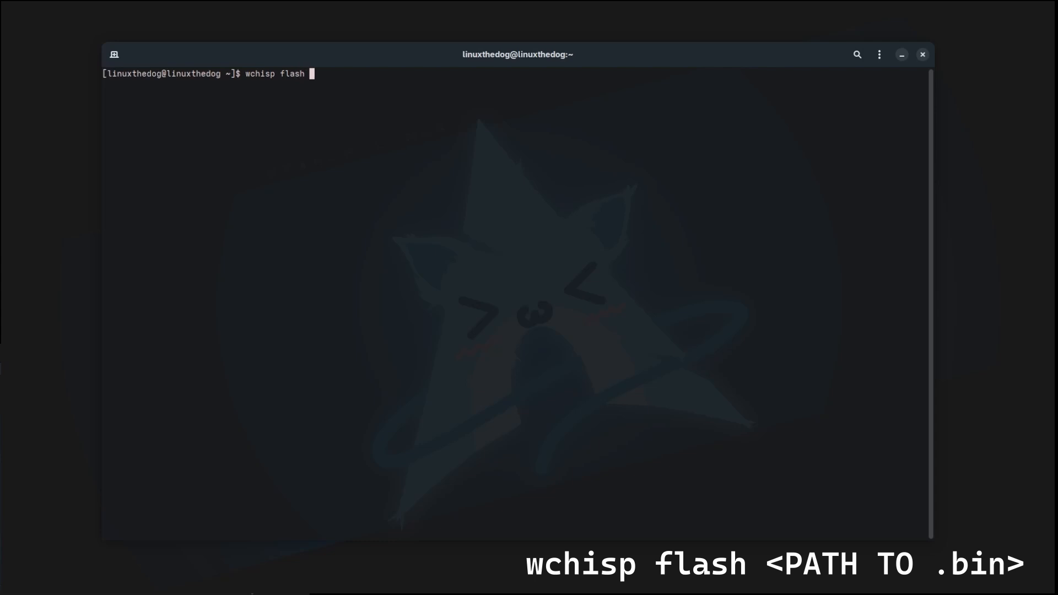
{"action": "type", "text": "Downloads/"}
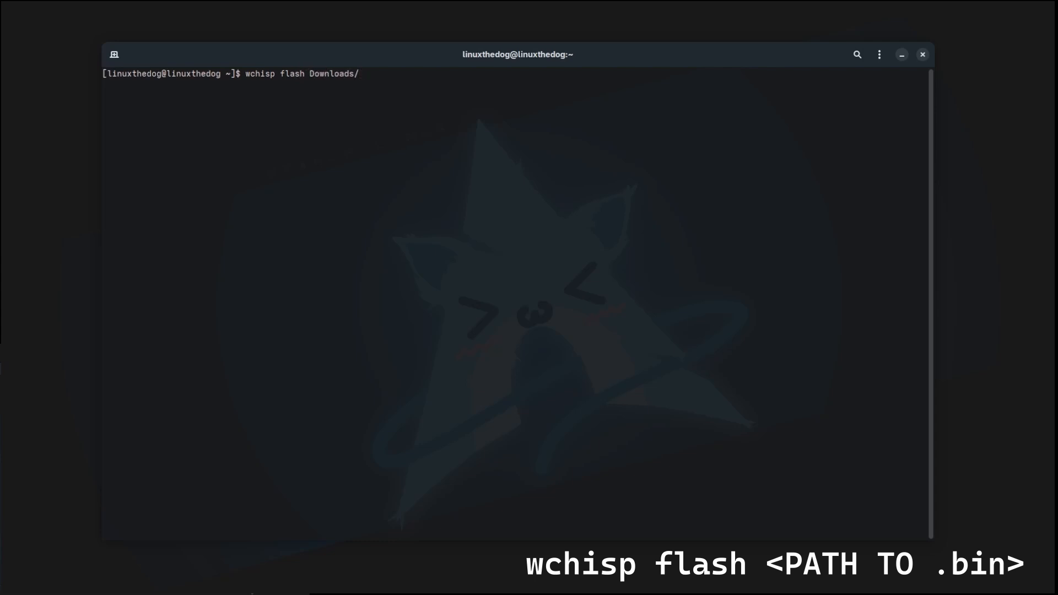
{"action": "type", "text": "Blink_QTPyCH32.bin"}
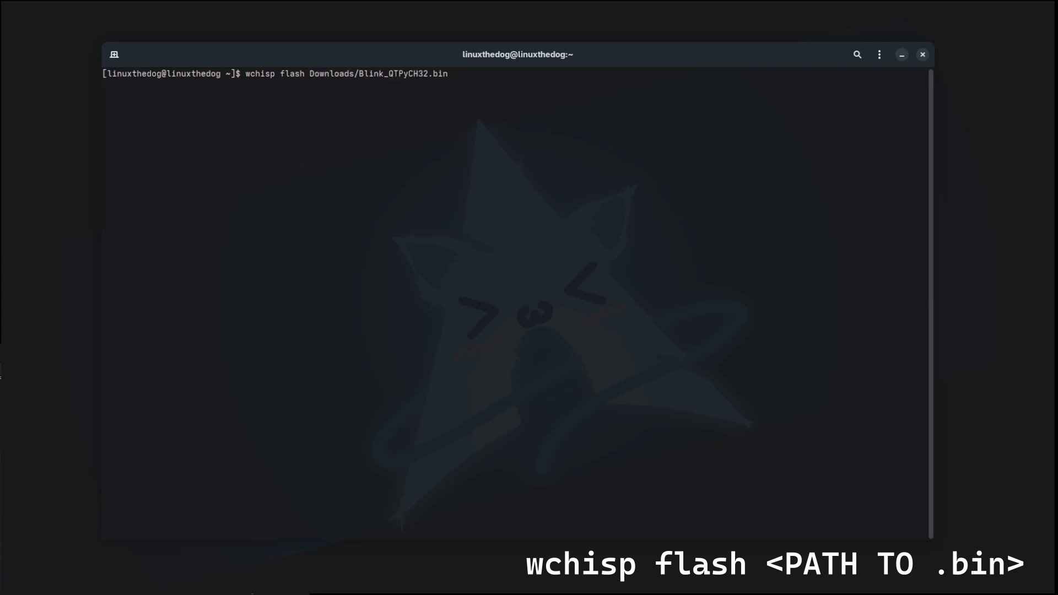
{"action": "key", "text": "Return"}
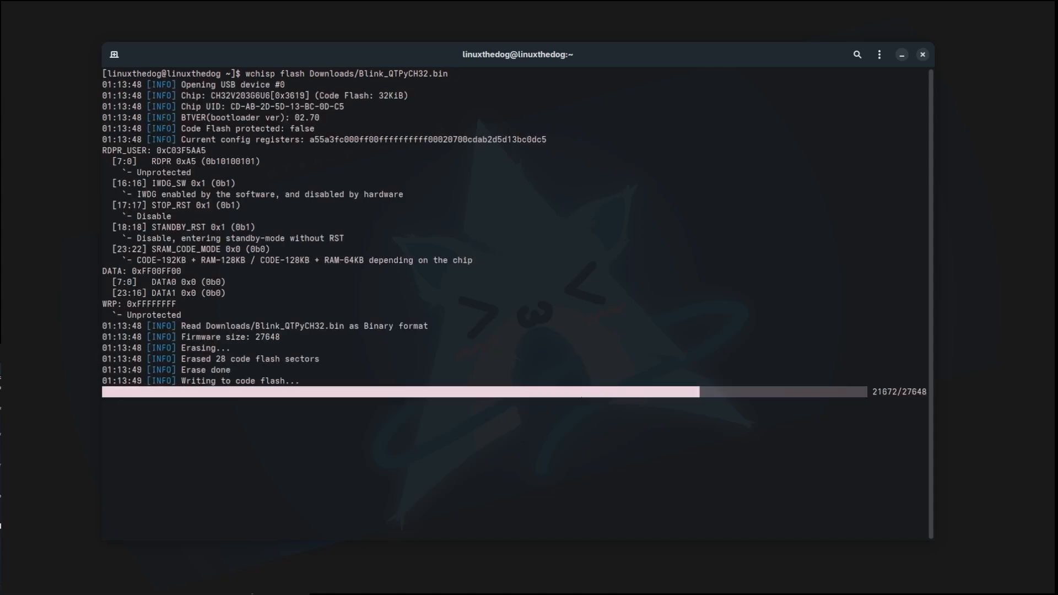